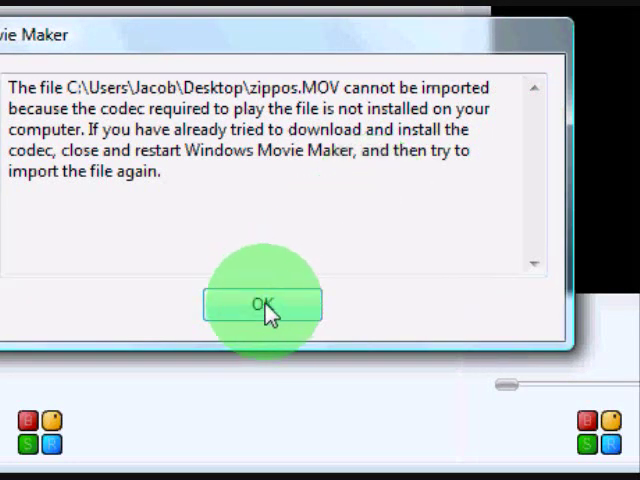
- Acknowledge the missing-codec error for zippos.MOV with OK
left_click(262, 304)
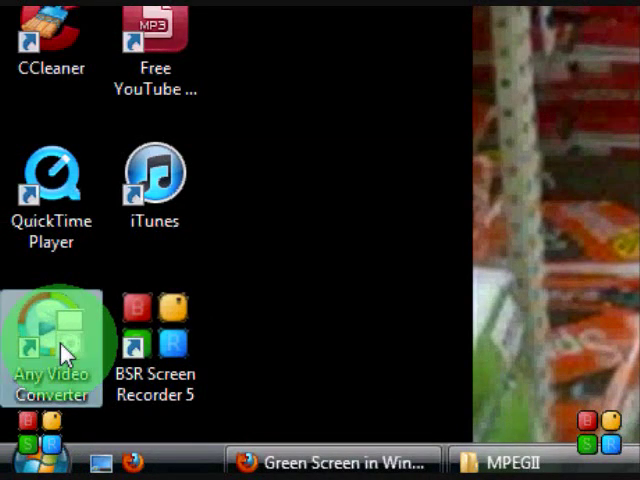
- Launch Any Video Converter, add zippos.MOV and start its conversion to MPEG-2
double_click(52, 350)
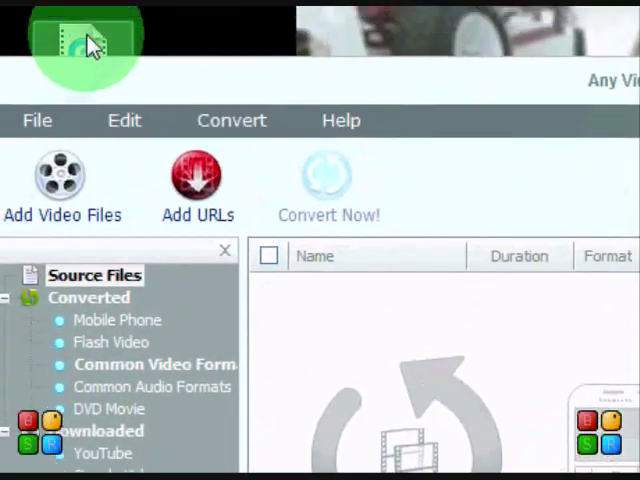
left_click(62, 184)
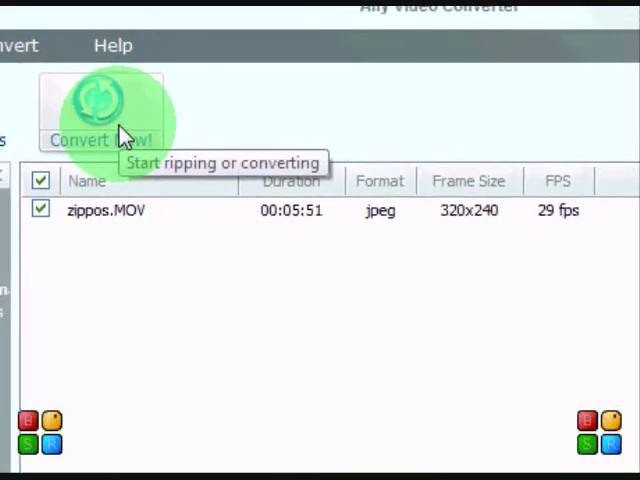
left_click(96, 110)
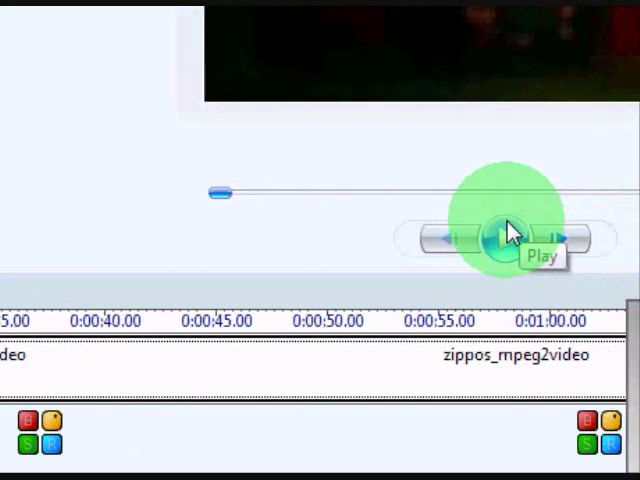
- Start playback of zippos_mpeg2video in the preview monitor
left_click(504, 238)
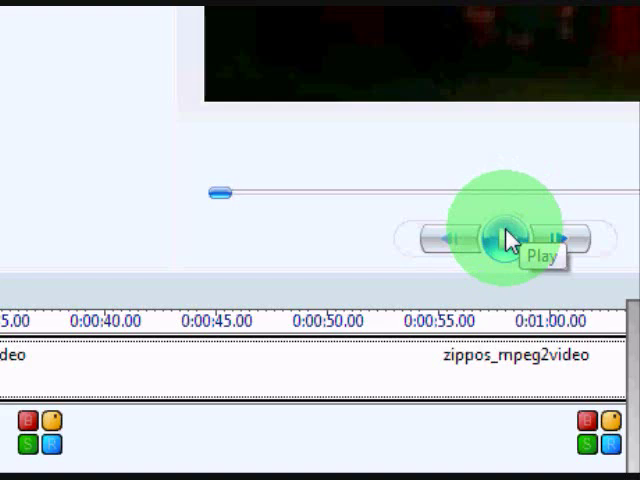
left_click(504, 238)
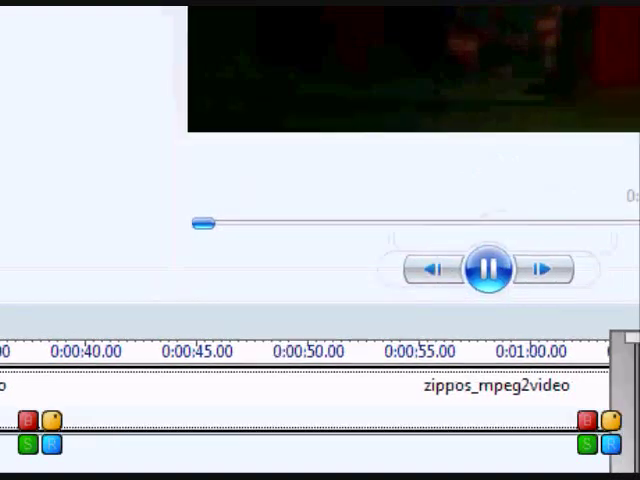